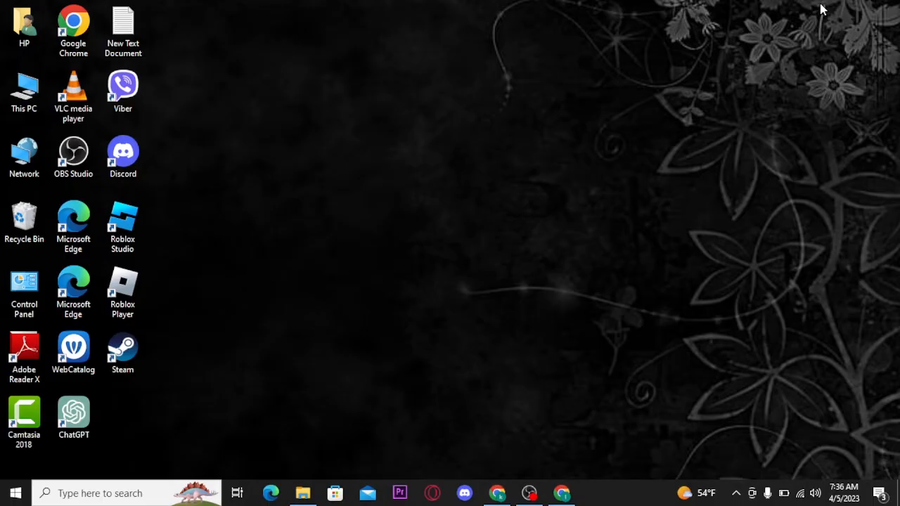
# - Launch Chrome and go to prospercreditcard.com via the 'pro' address-bar suggestion
pyautogui.click(561, 492)
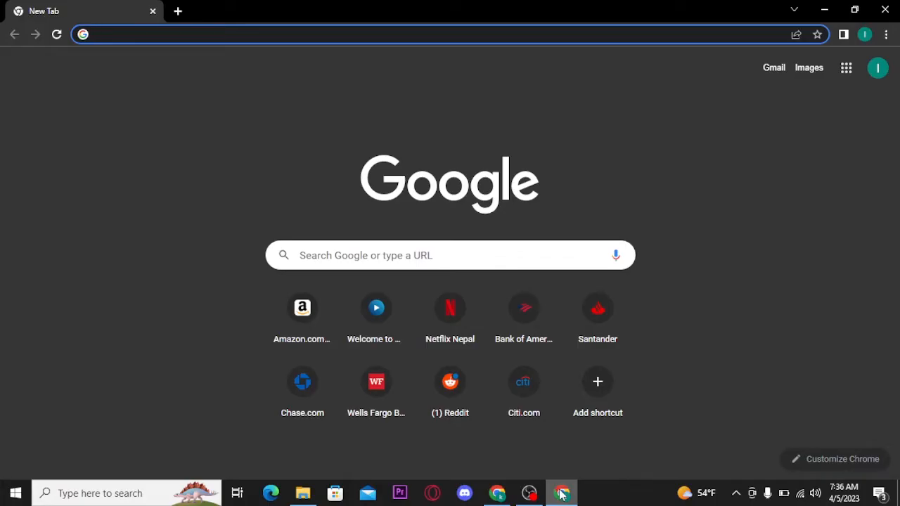
pyautogui.write('prospercreditcard.com')
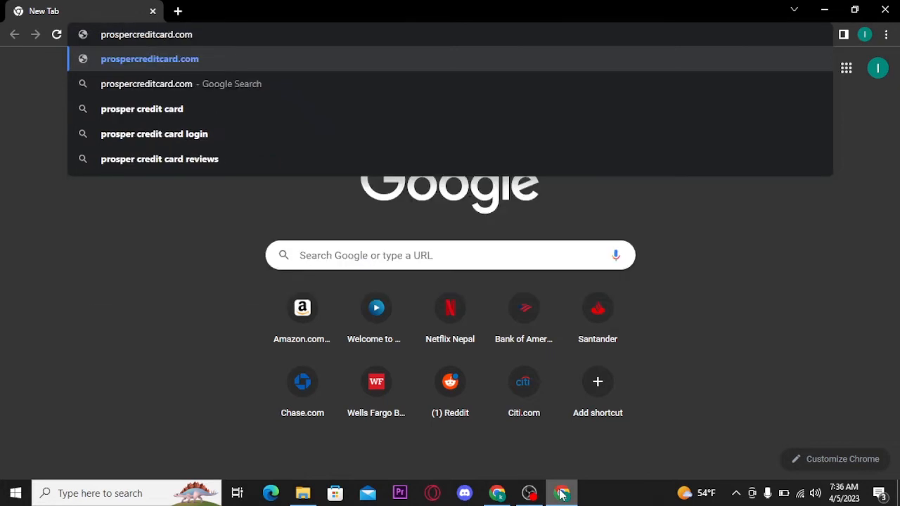
pyautogui.click(149, 59)
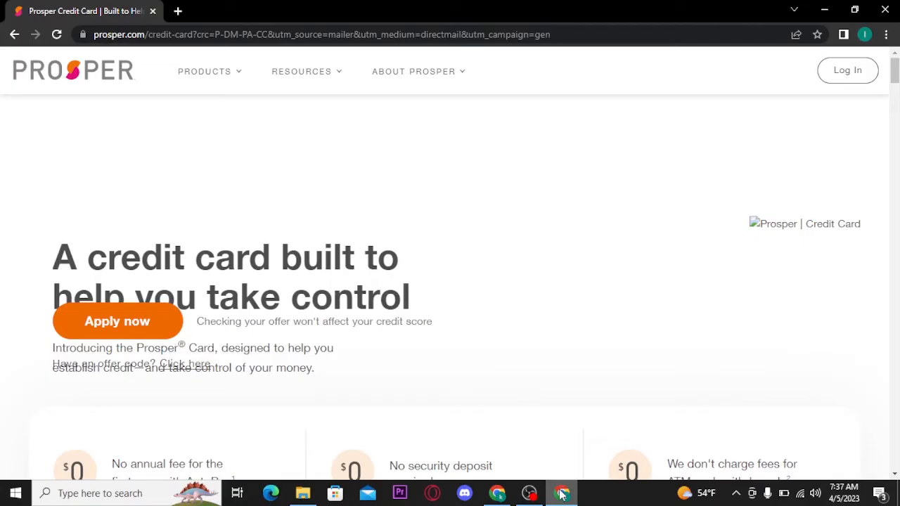
pyautogui.moveTo(118, 320)
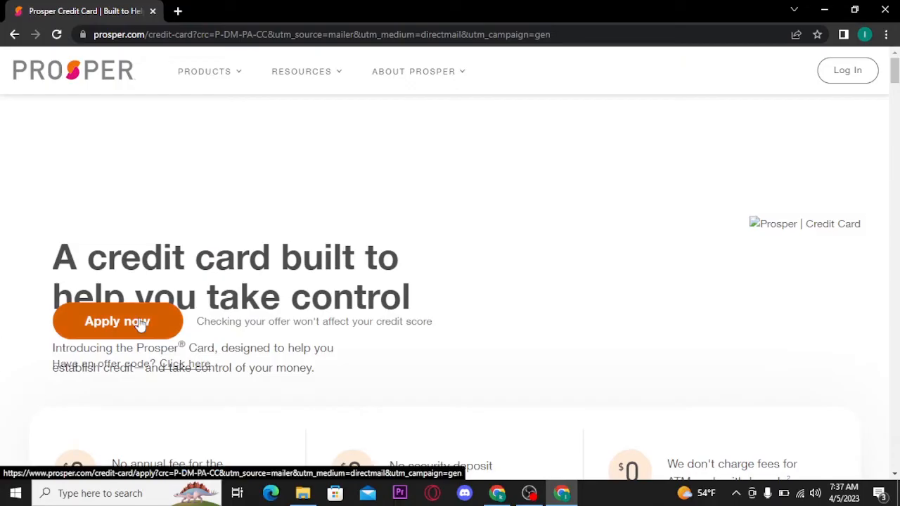
pyautogui.moveTo(661, 320)
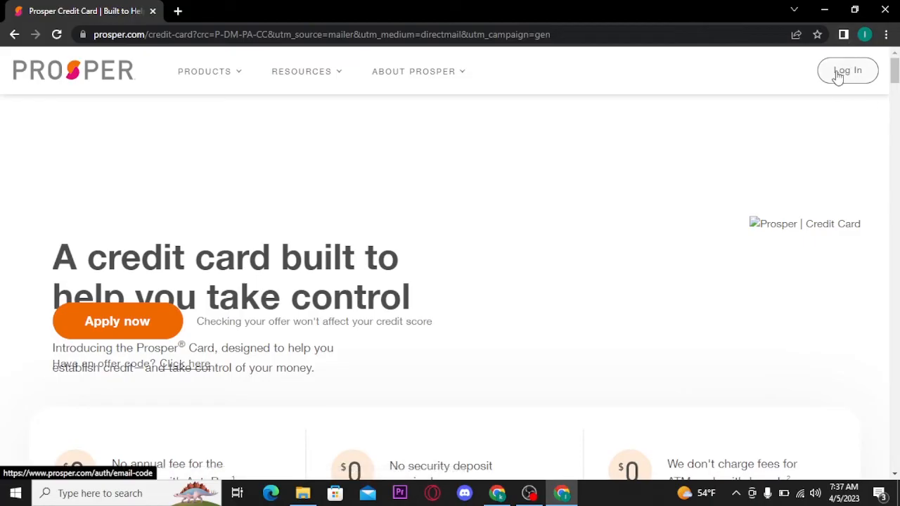
# - Go to the Prosper login page from the credit card offer page
pyautogui.click(847, 71)
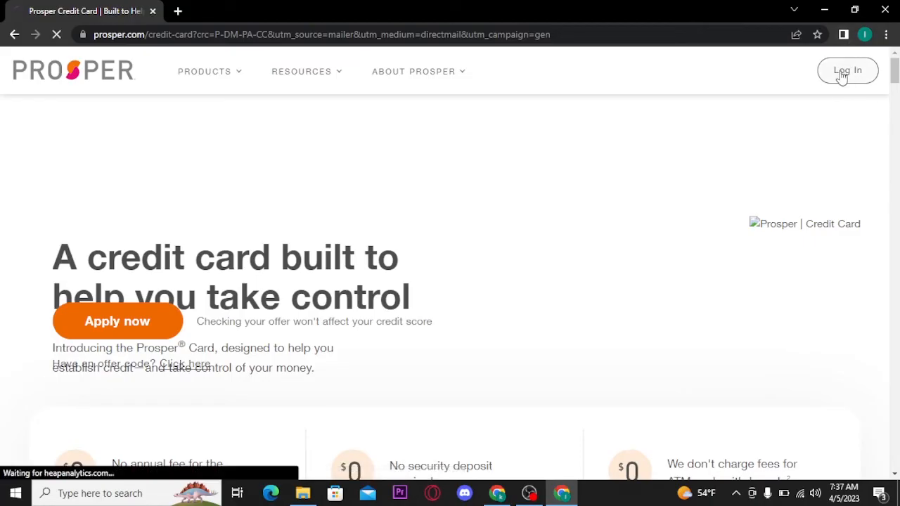
pyautogui.click(848, 70)
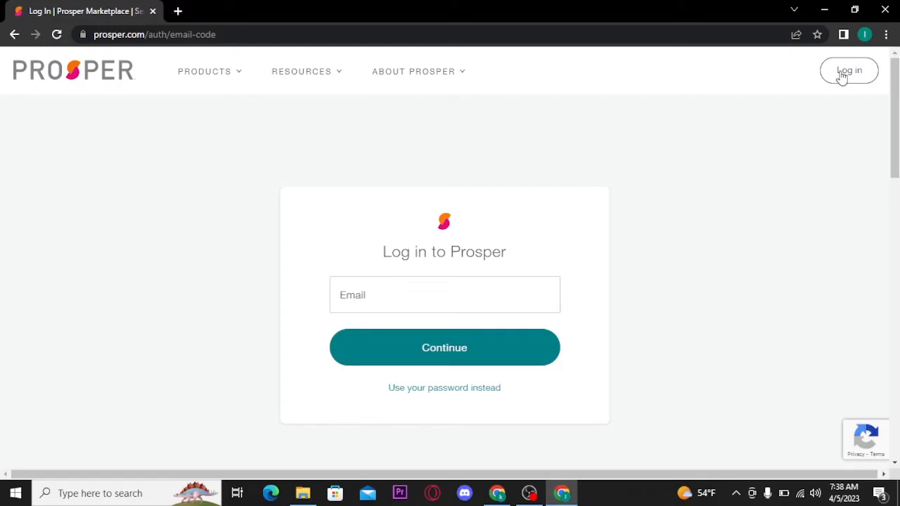
pyautogui.click(445, 295)
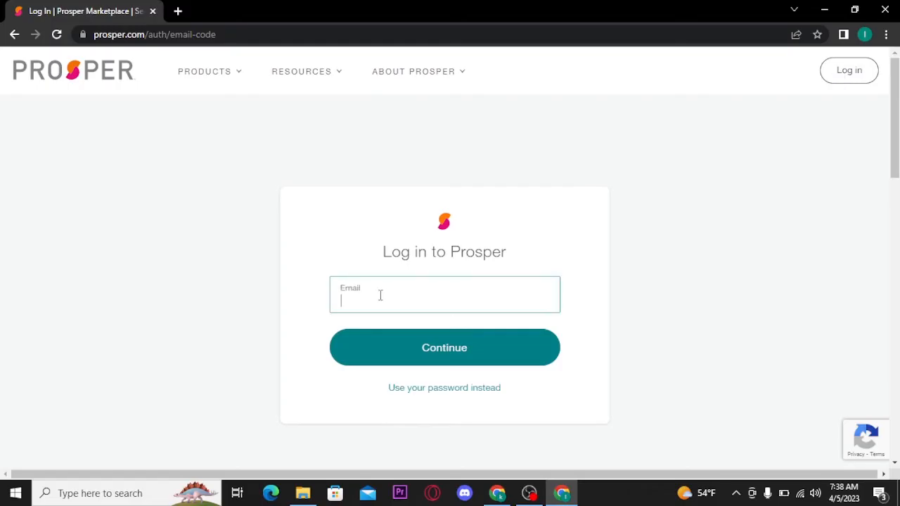
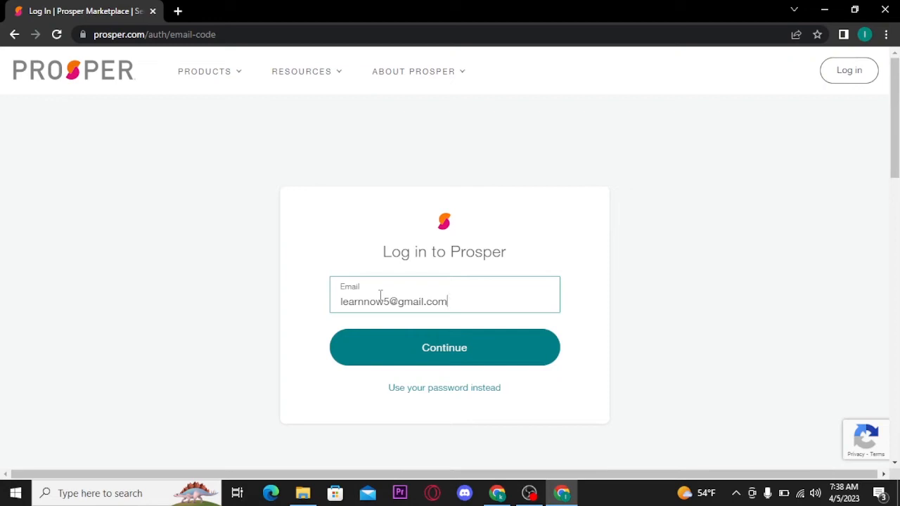
pyautogui.click(444, 346)
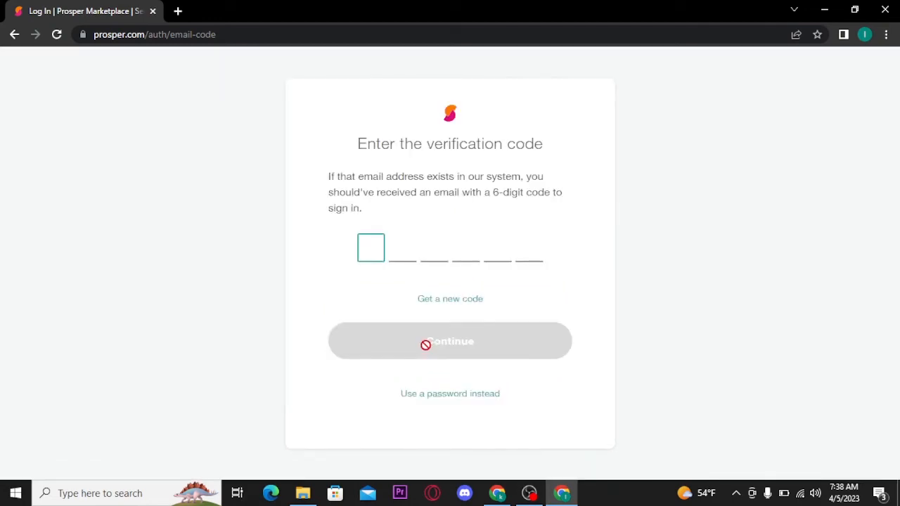
pyautogui.moveTo(434, 332)
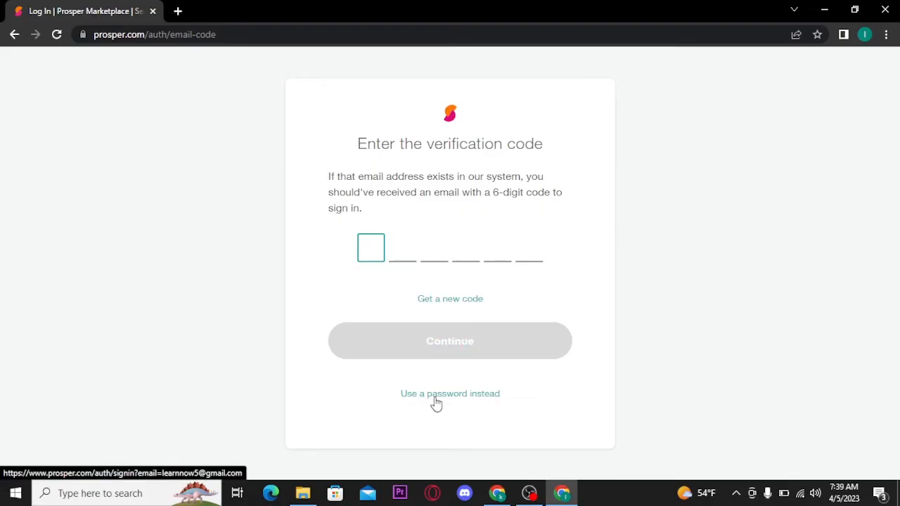
pyautogui.moveTo(443, 396)
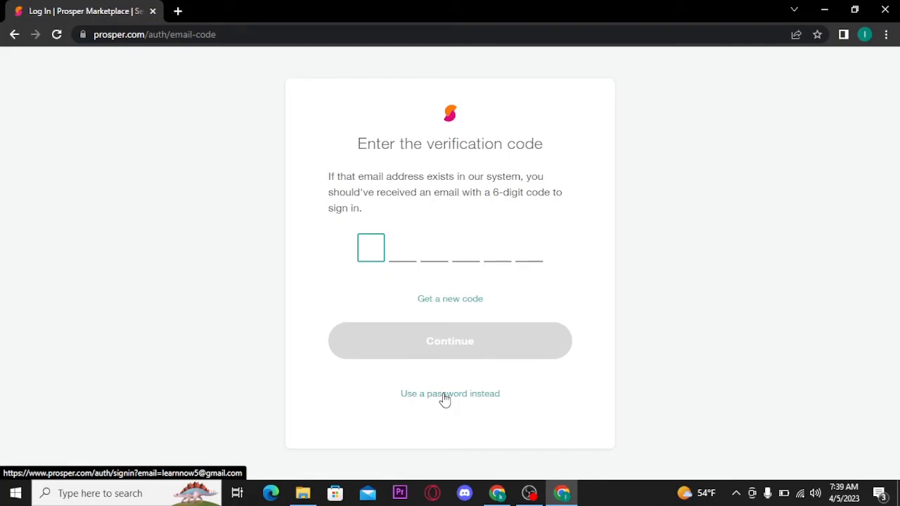
# - Switch to password sign-in and enter the account password
pyautogui.click(449, 394)
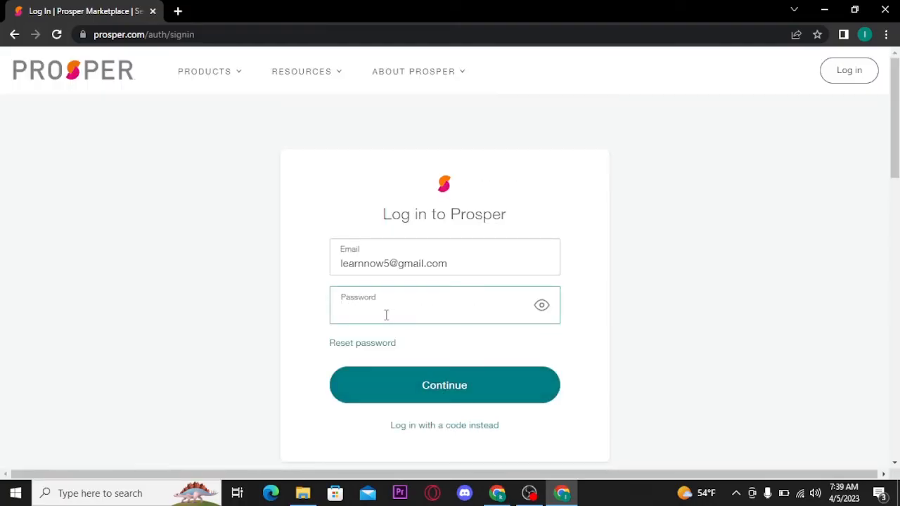
pyautogui.click(422, 312)
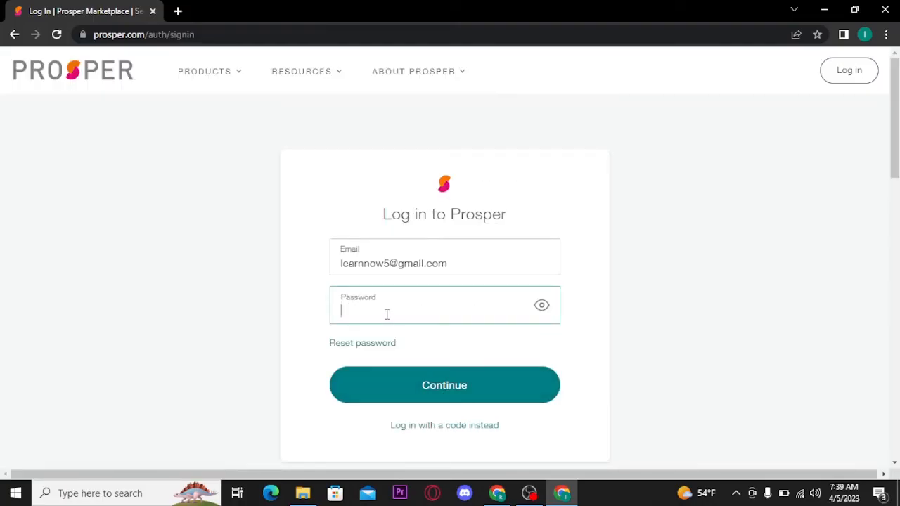
pyautogui.write('password')
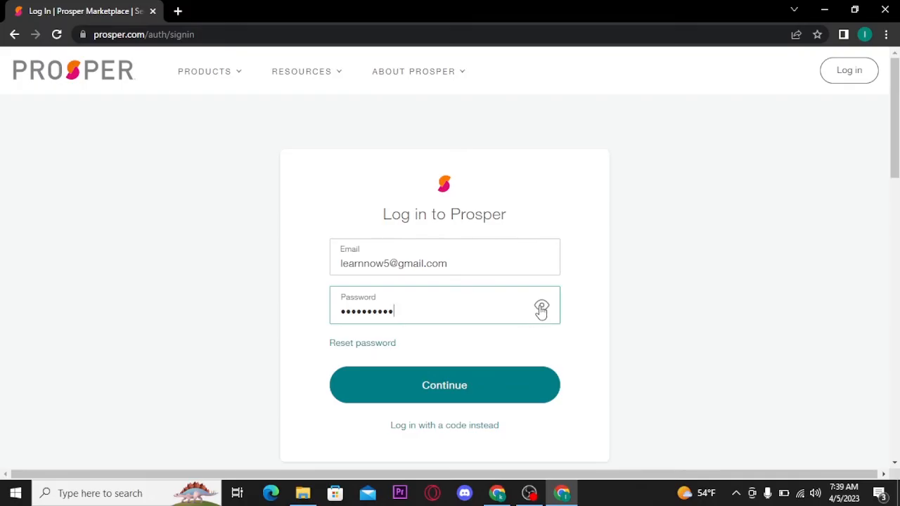